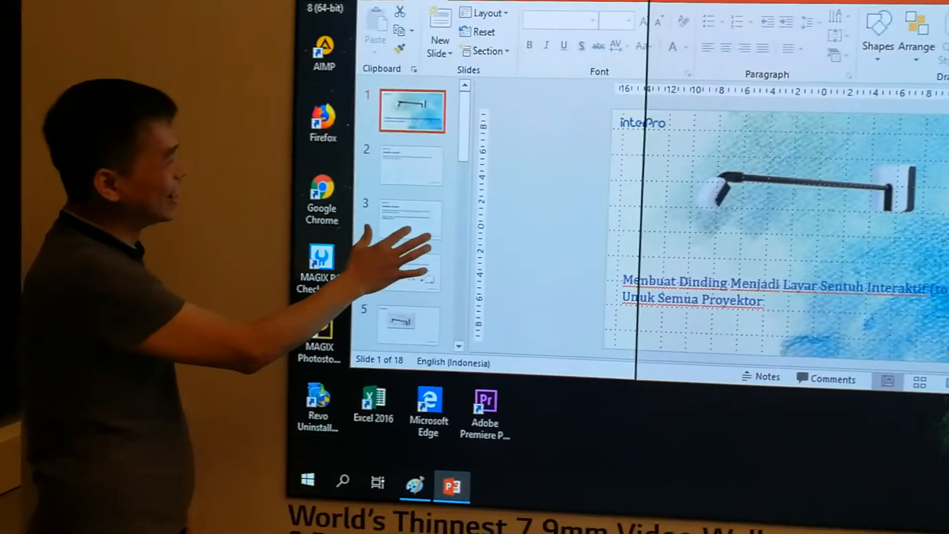
Advance to slide 2 and circle its text with the yellow annotation pen.
left_click(410, 166)
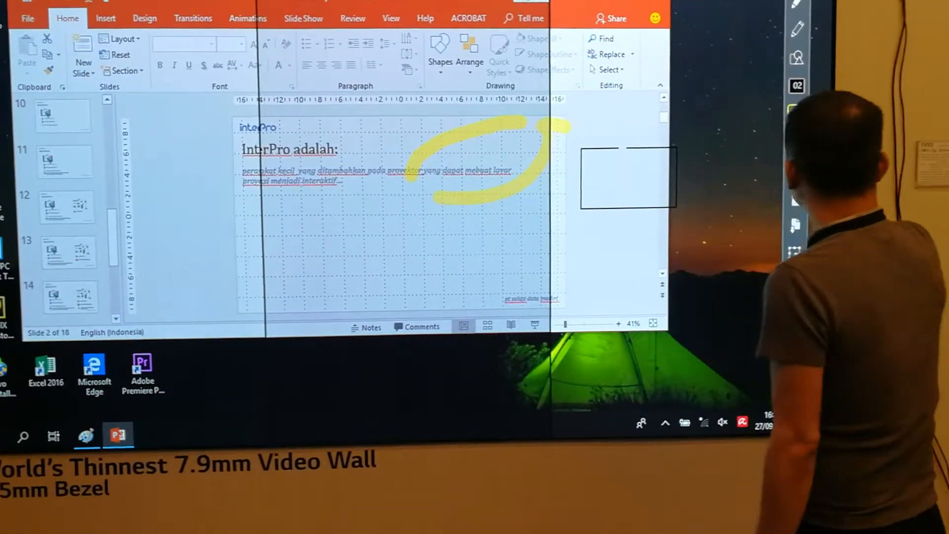
Handwrite 'I am i LG Indo' in yellow and bring up the background image chooser.
left_click(796, 113)
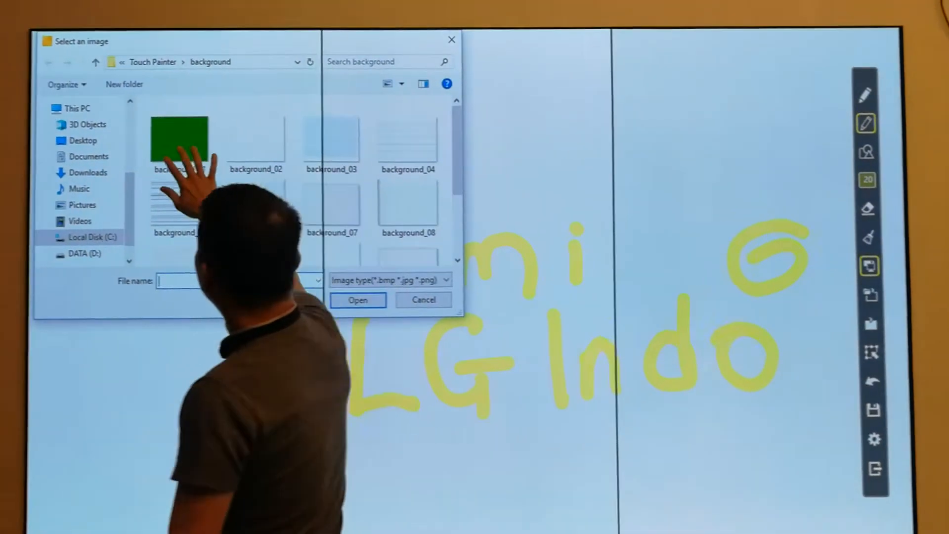
Apply the green background_01 image to the board, then reopen the chooser and cancel it.
left_click(180, 139)
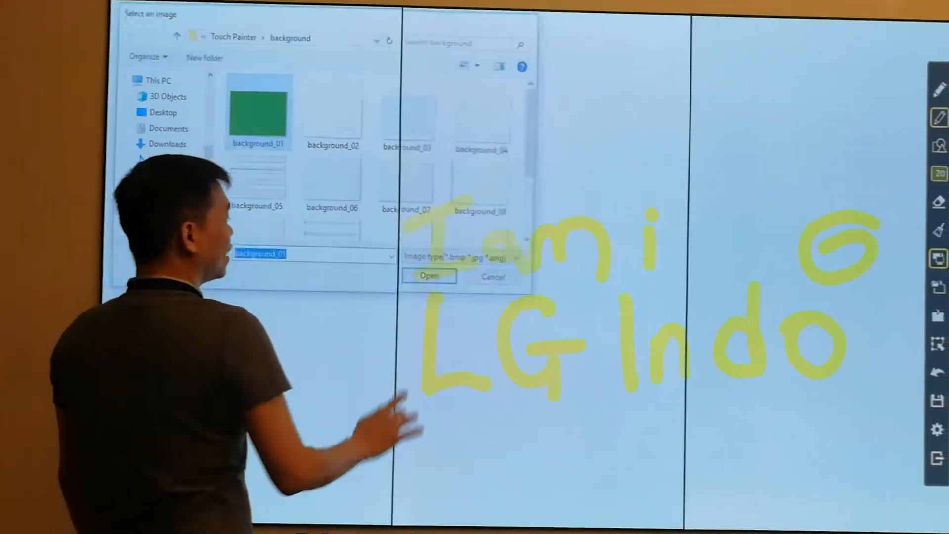
left_click(428, 276)
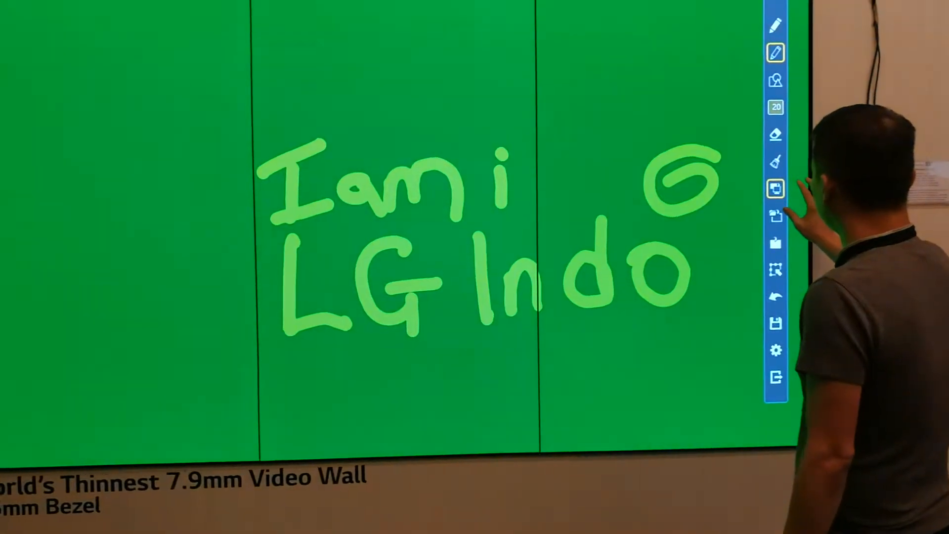
left_click(775, 188)
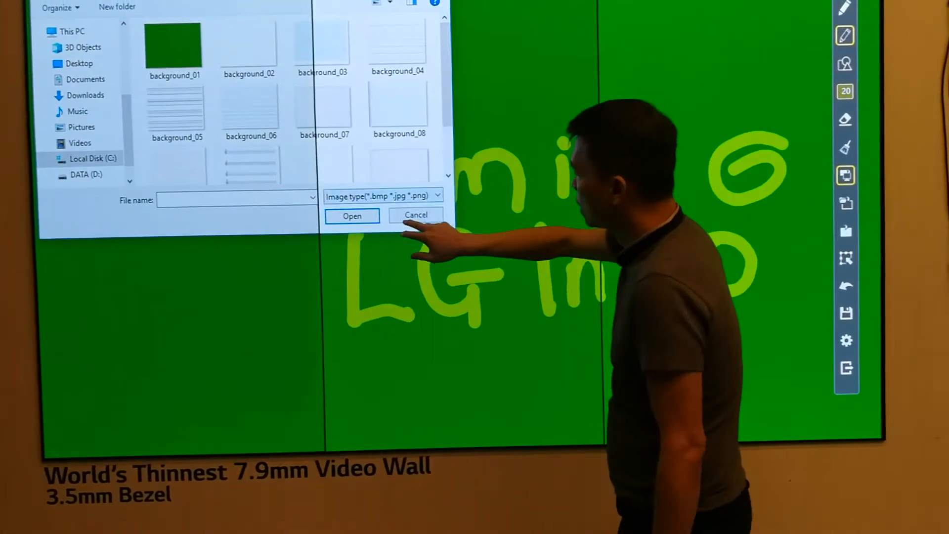
left_click(416, 215)
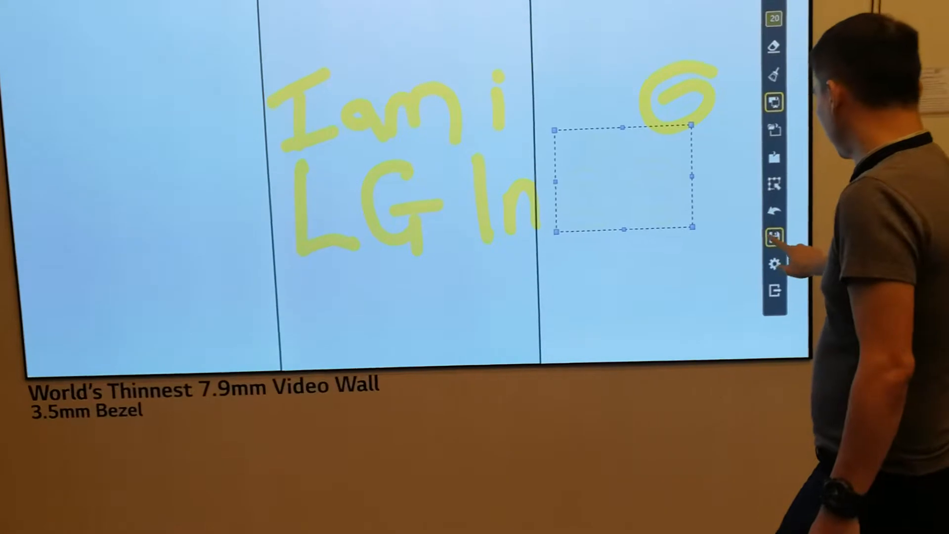
Restore the light background and clear the 'do' of LG Indo with the region tool.
left_click(775, 235)
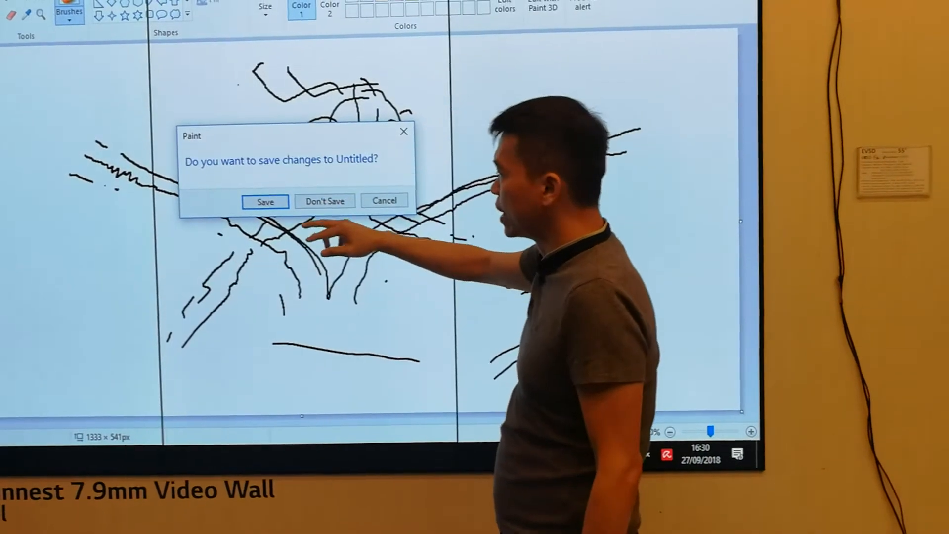
Discard Paint's unsaved drawing and launch Google Chrome from the desktop.
left_click(324, 201)
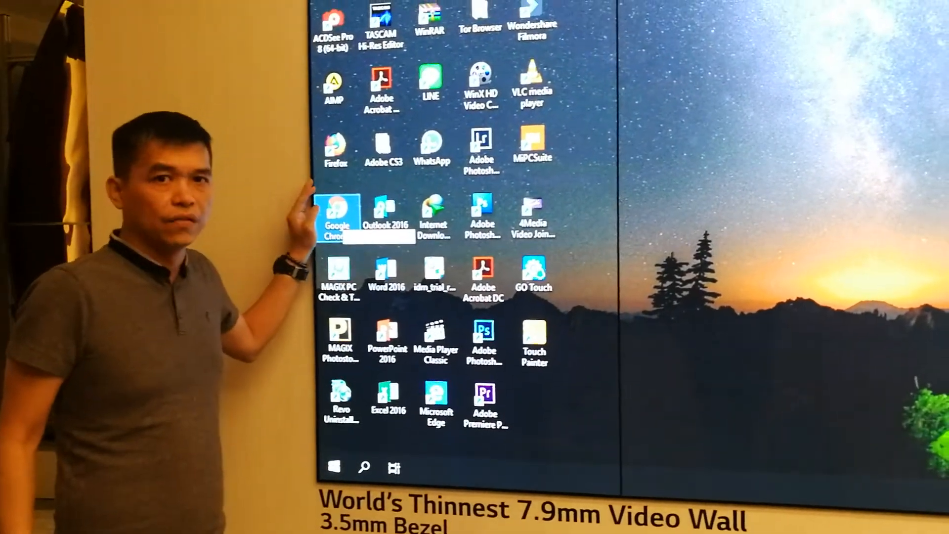
double_click(339, 217)
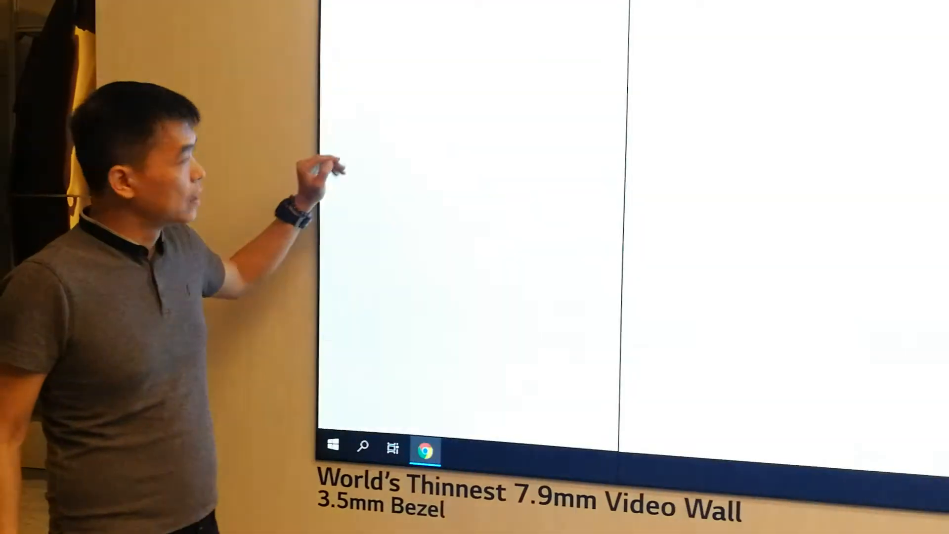